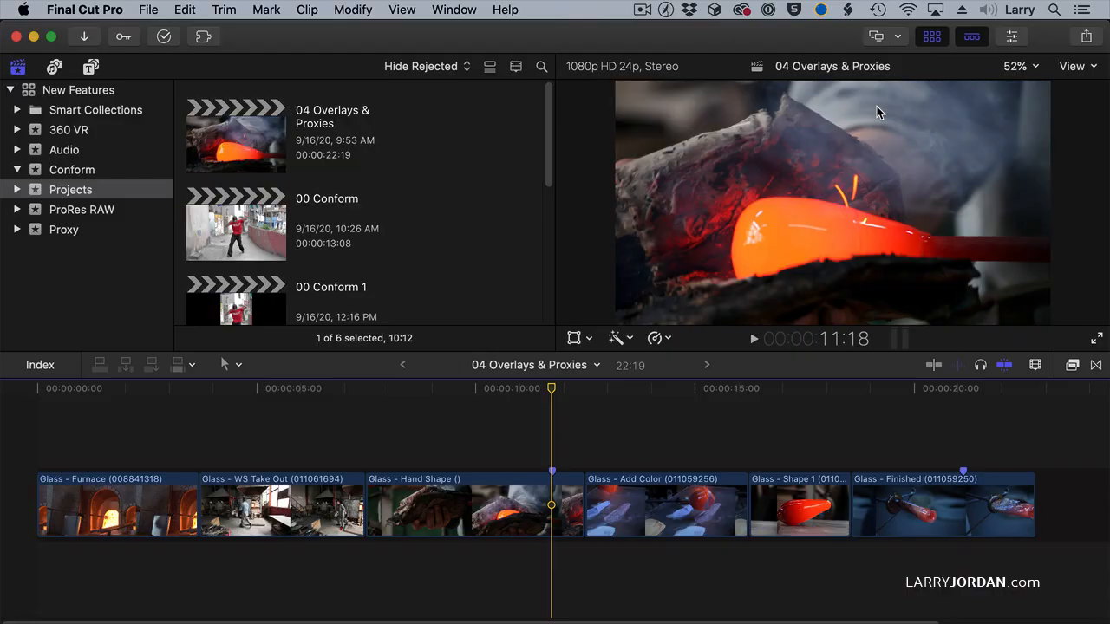
mouse_move(1047, 78)
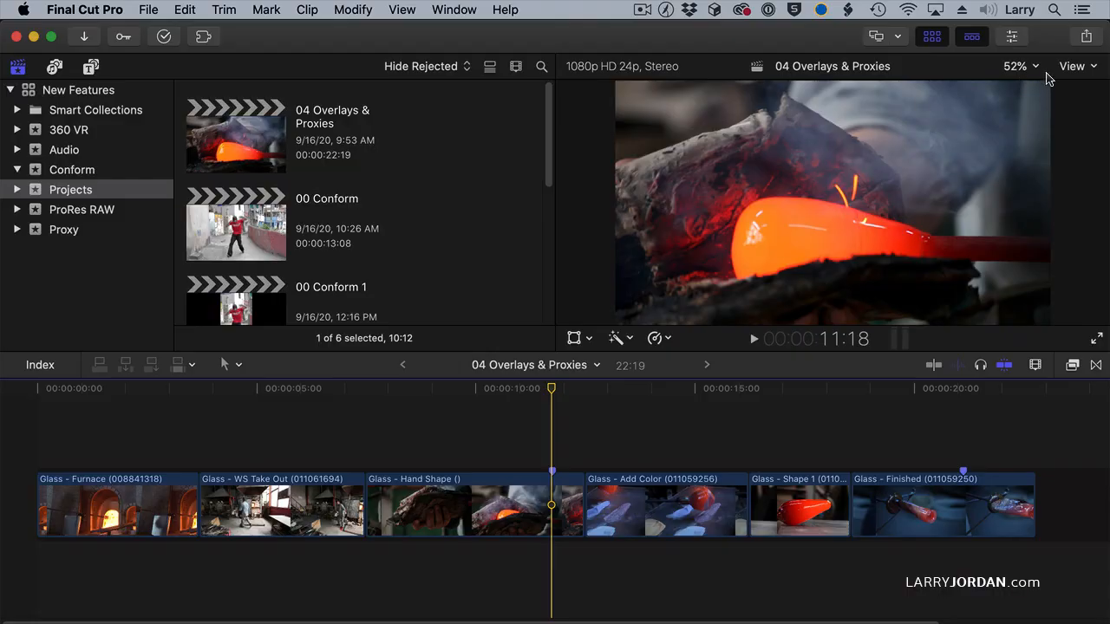
Open the viewer's View menu and reach the Choose Custom Overlay list.
left_click(1072, 66)
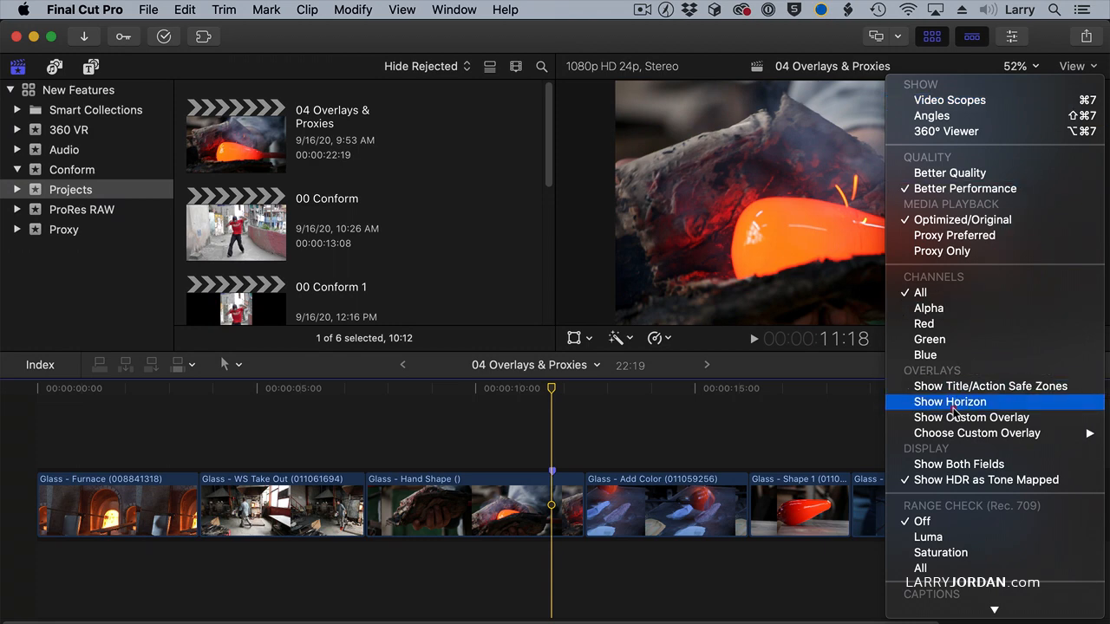
mouse_move(954, 433)
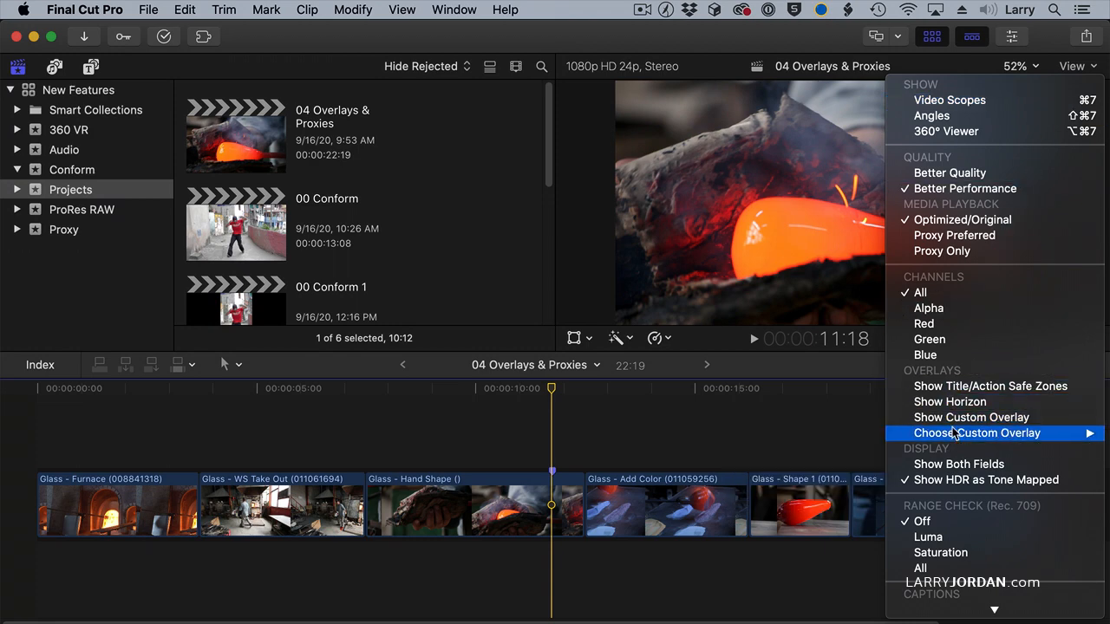
left_click(978, 432)
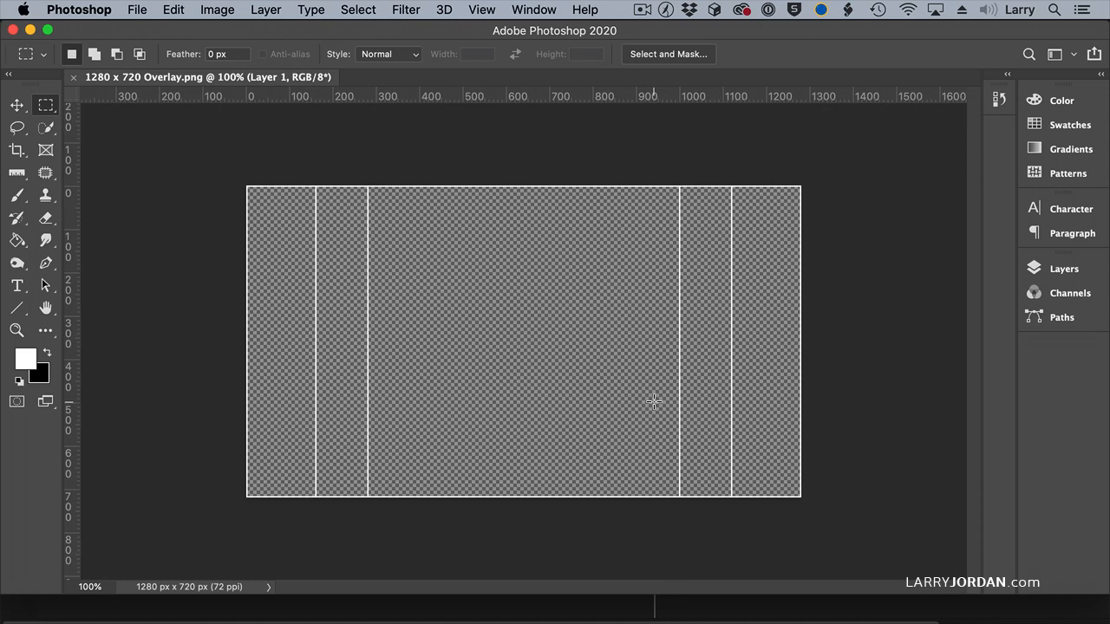
mouse_move(739, 377)
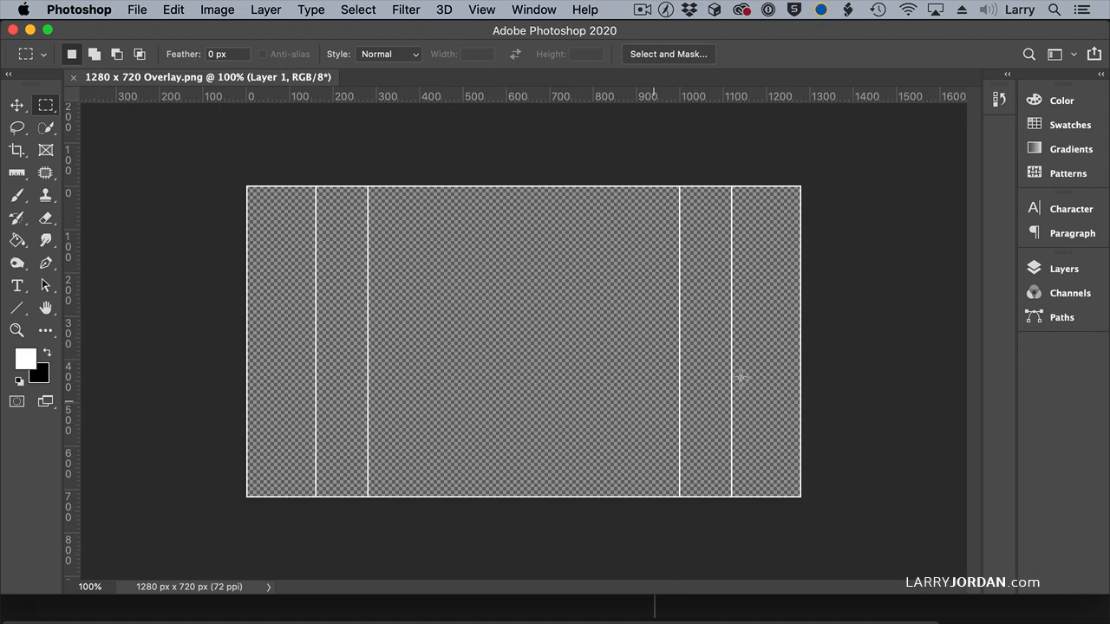
Open Photoshop's Layers panel to confirm Layer 1 sits at 100% opacity.
left_click(1064, 268)
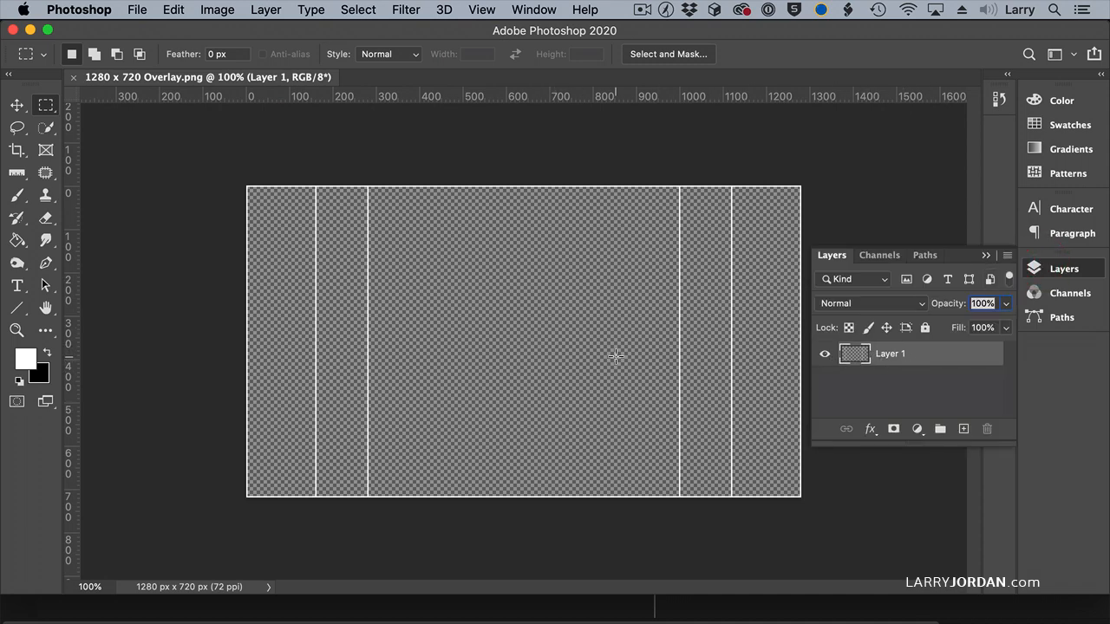
mouse_move(922, 357)
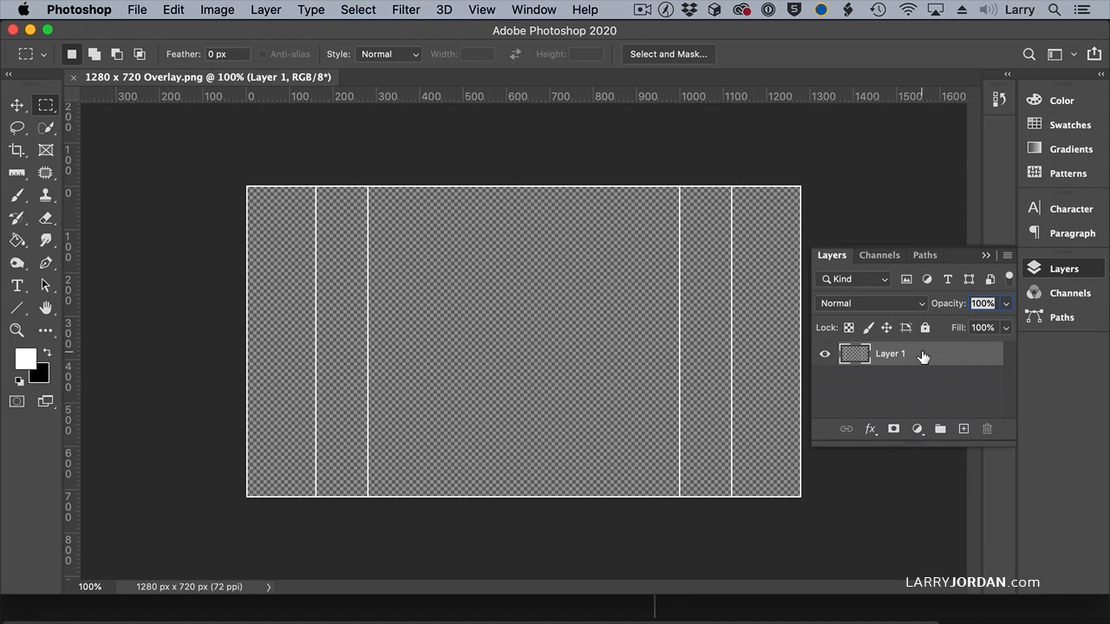
mouse_move(371, 175)
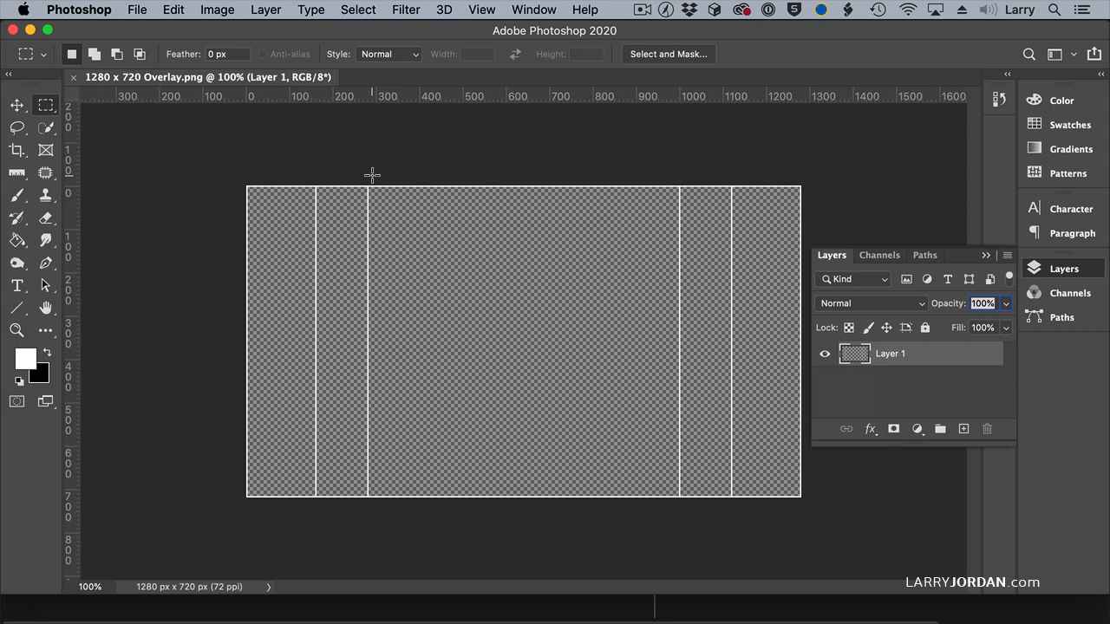
mouse_move(232, 193)
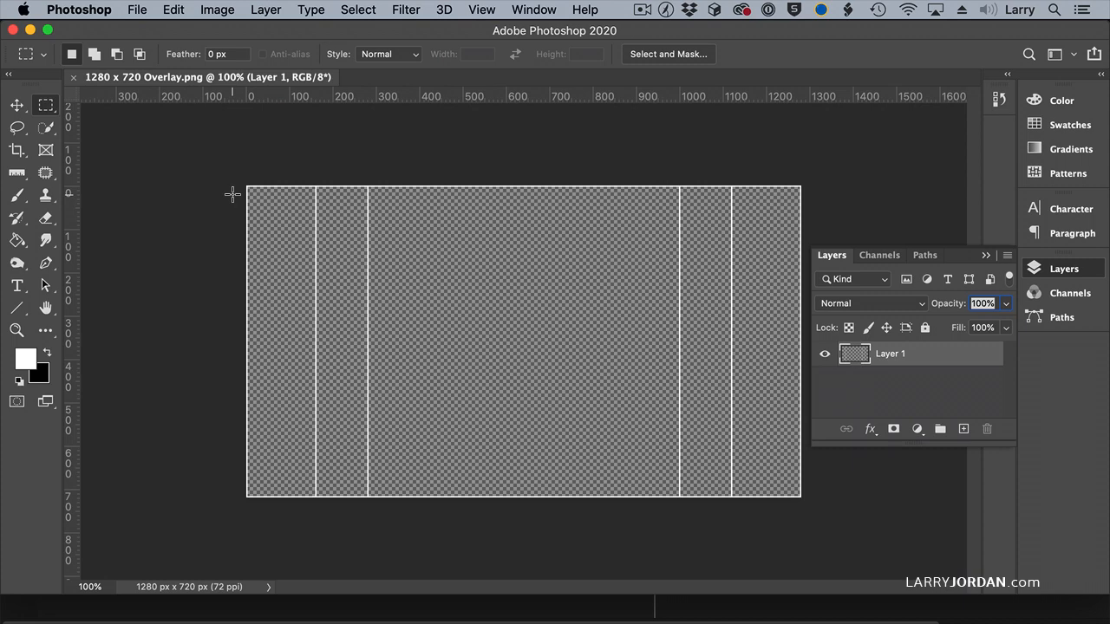
mouse_move(235, 184)
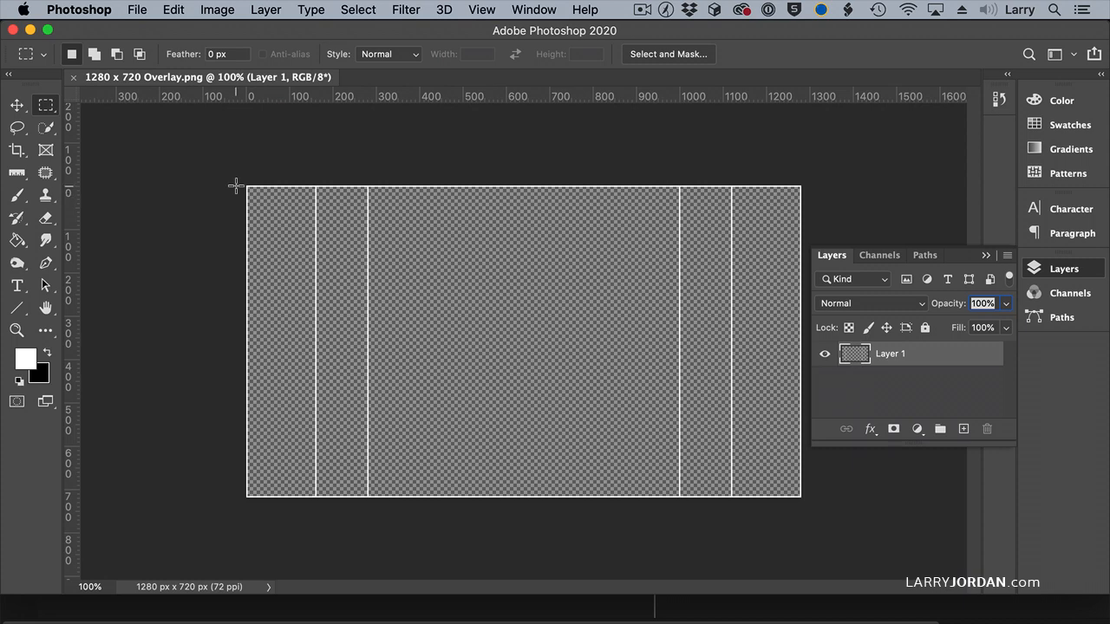
mouse_move(276, 141)
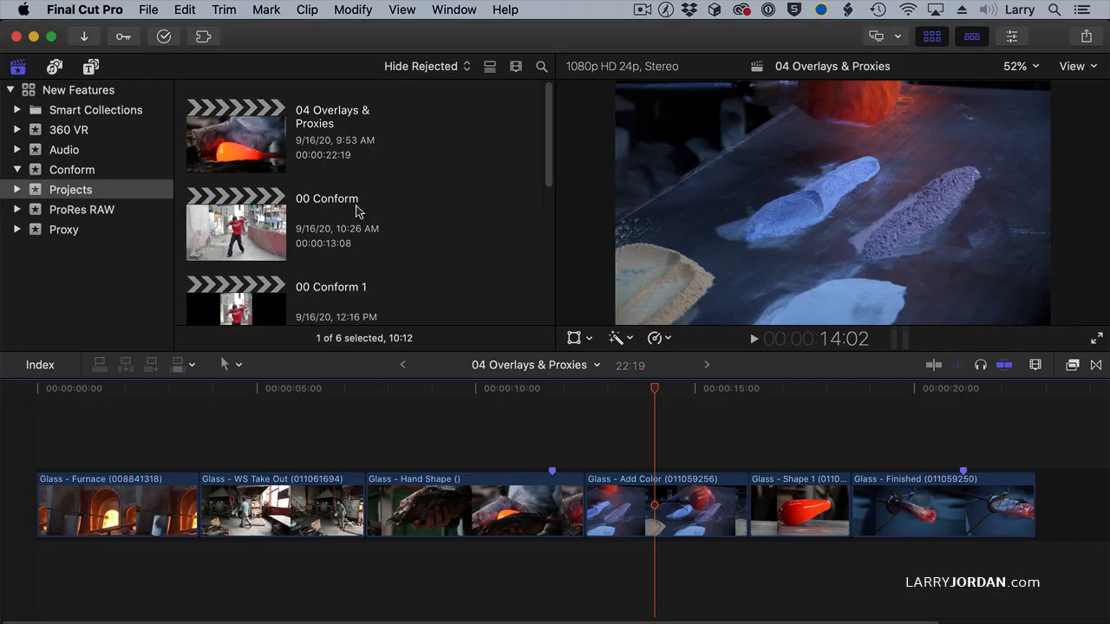
Select '1280 x 720 Overlay' as the custom overlay from the viewer's View menu.
left_click(1071, 66)
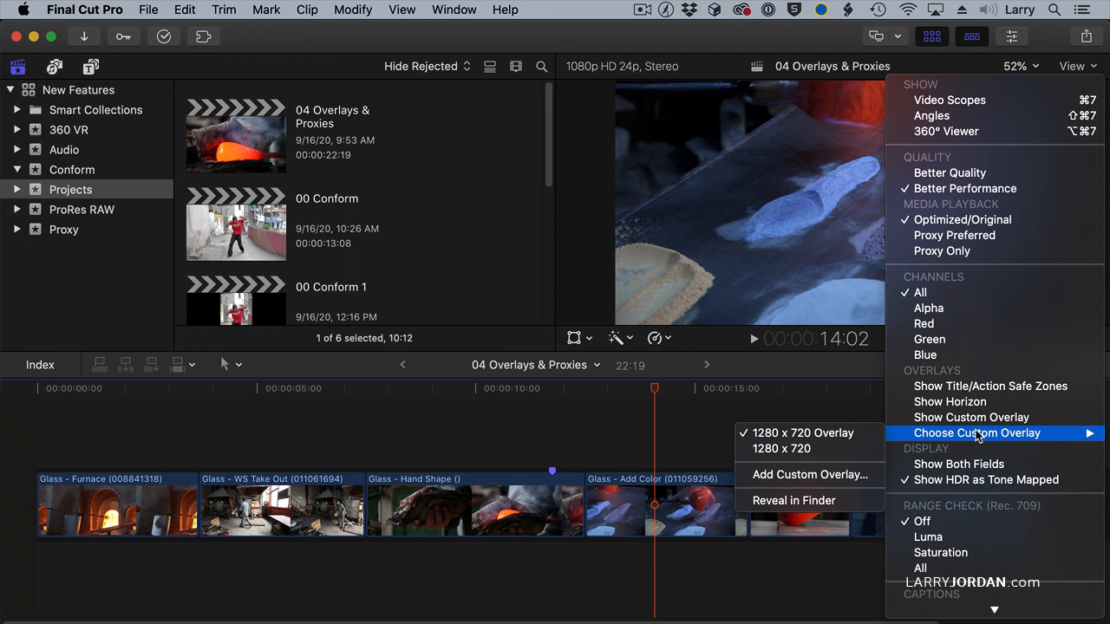
mouse_move(809, 474)
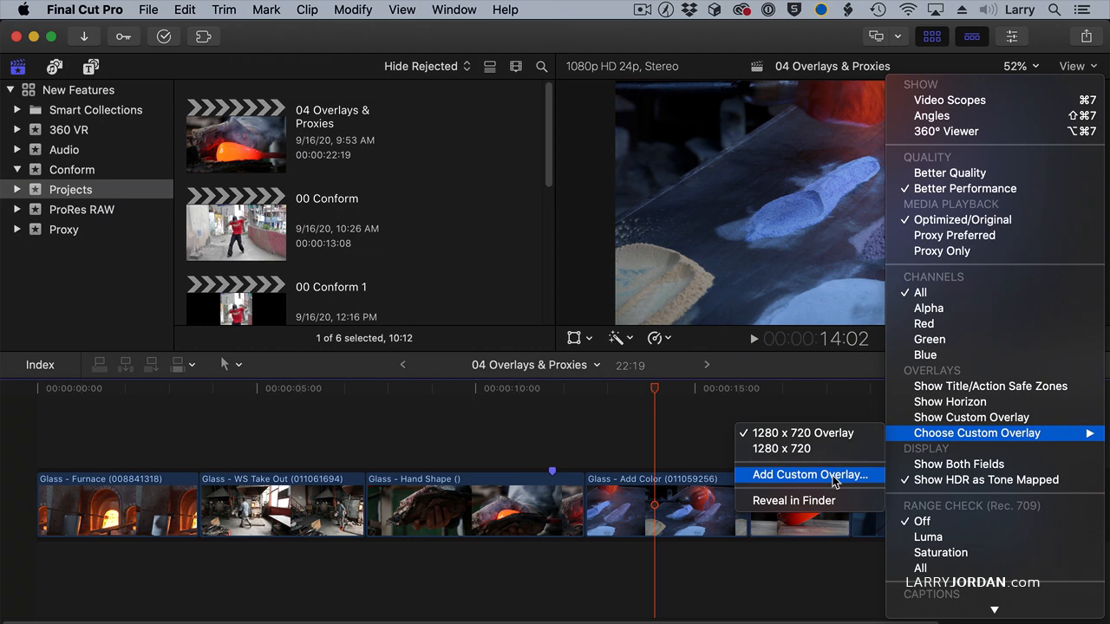
mouse_move(780, 448)
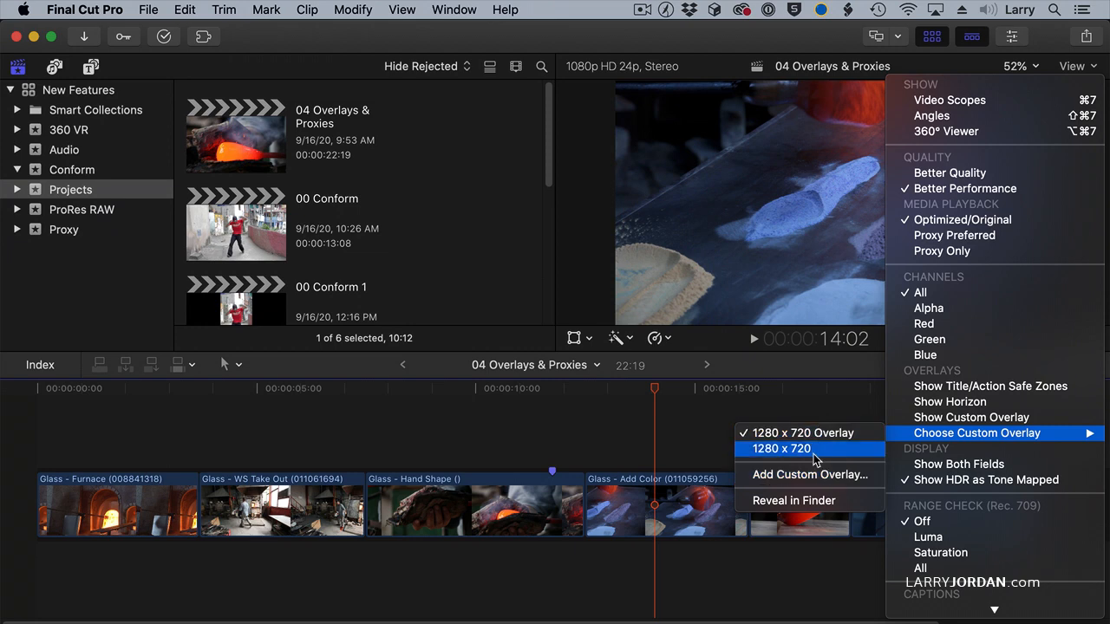
mouse_move(831, 437)
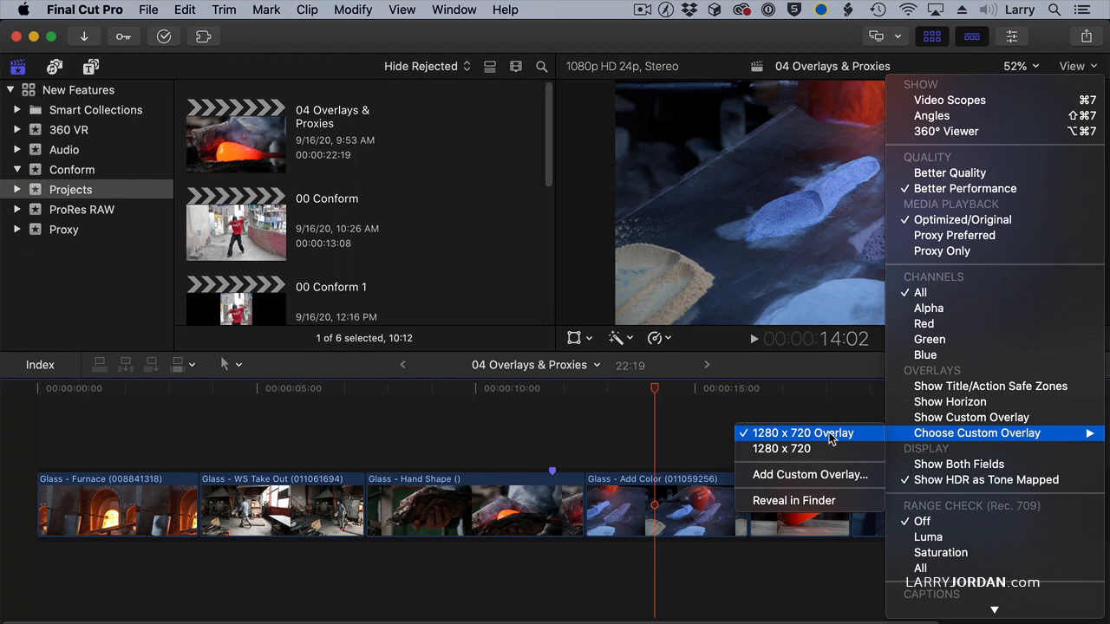
mouse_move(781, 448)
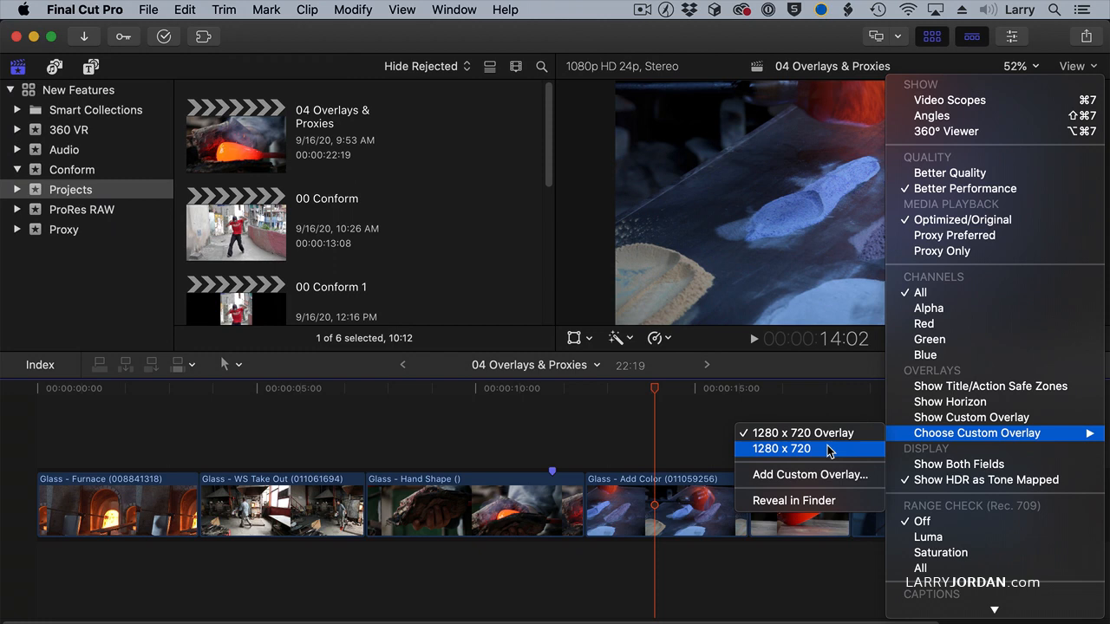
mouse_move(806, 432)
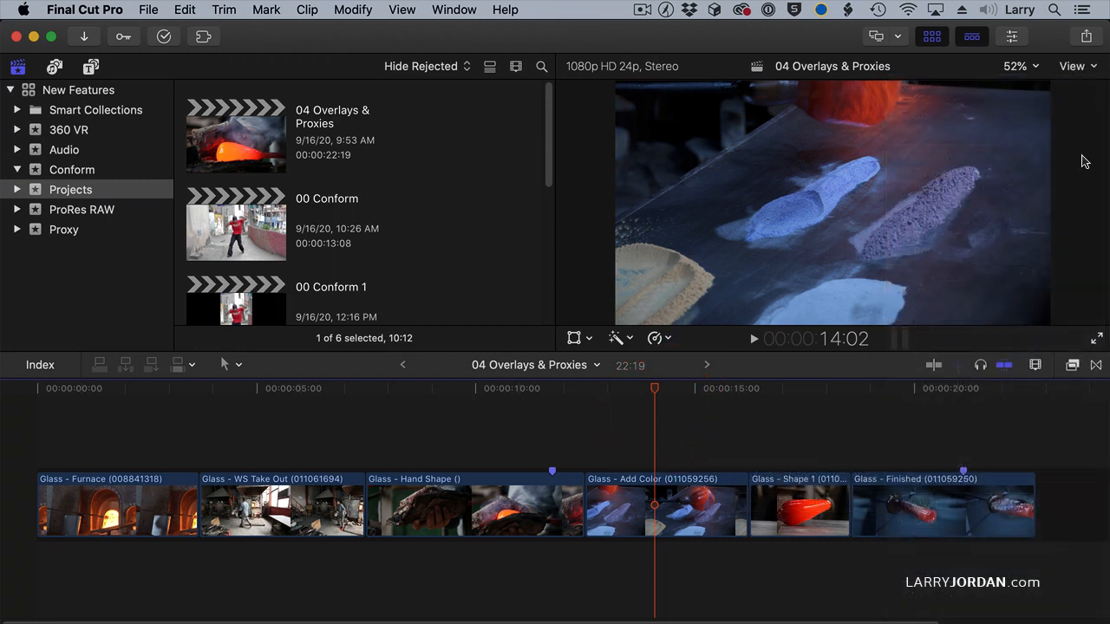
Enable Show Custom Overlay from the View menu so the white guide lines appear.
left_click(1072, 66)
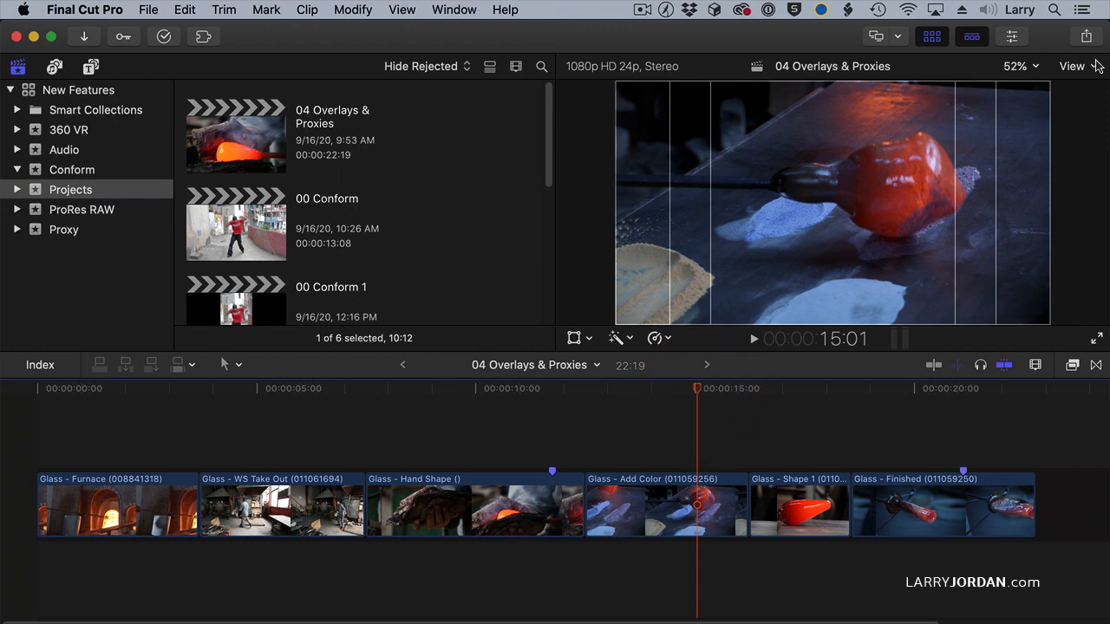
left_click(1073, 66)
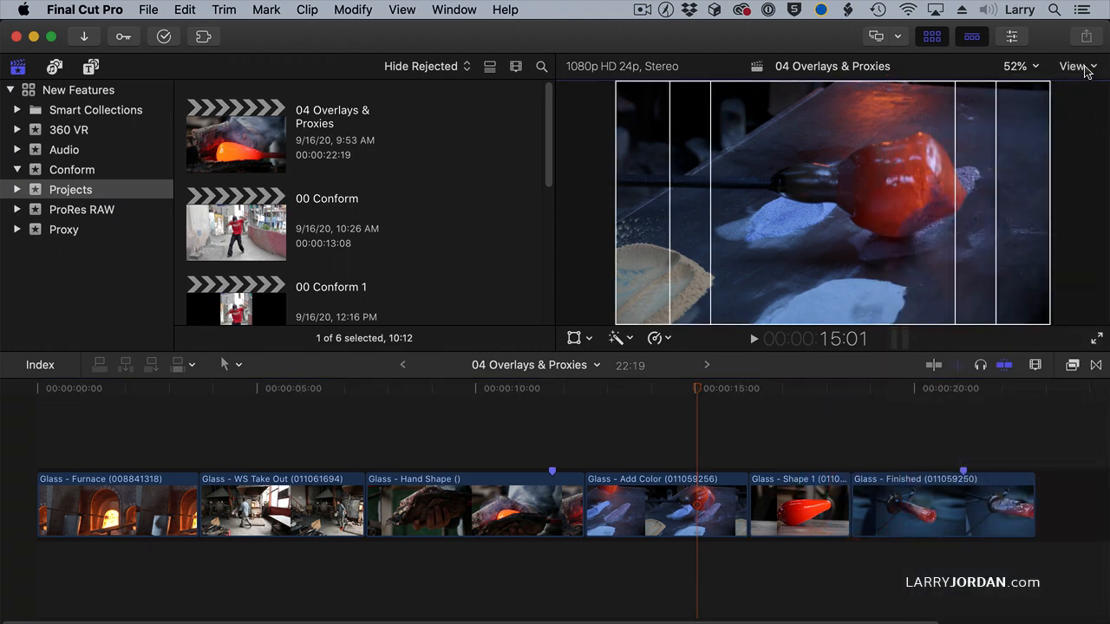
left_click(1075, 66)
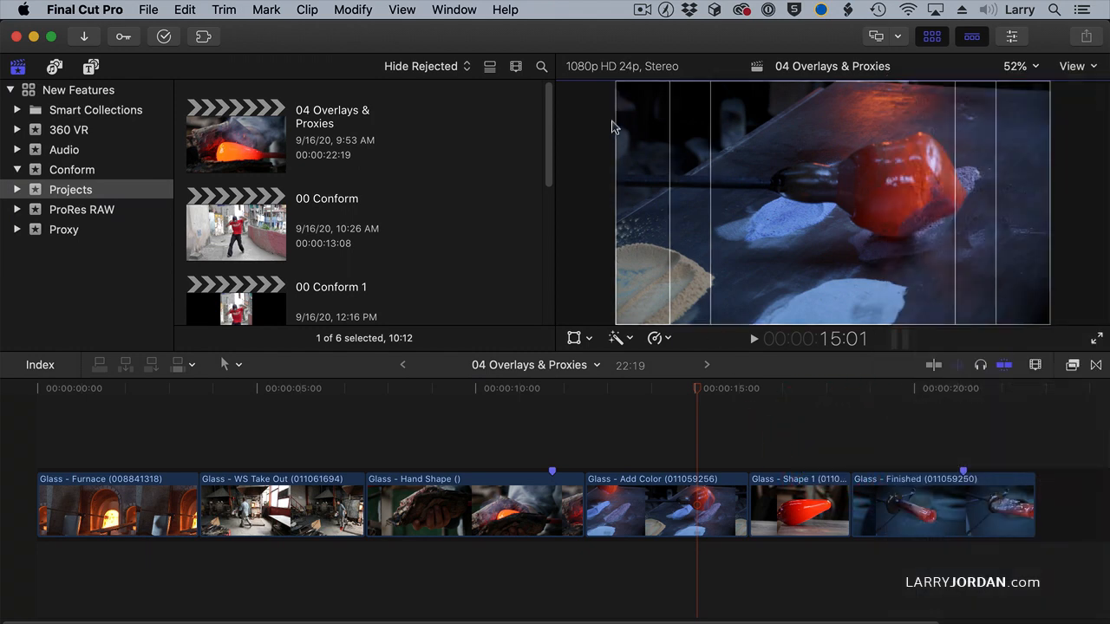
mouse_move(633, 412)
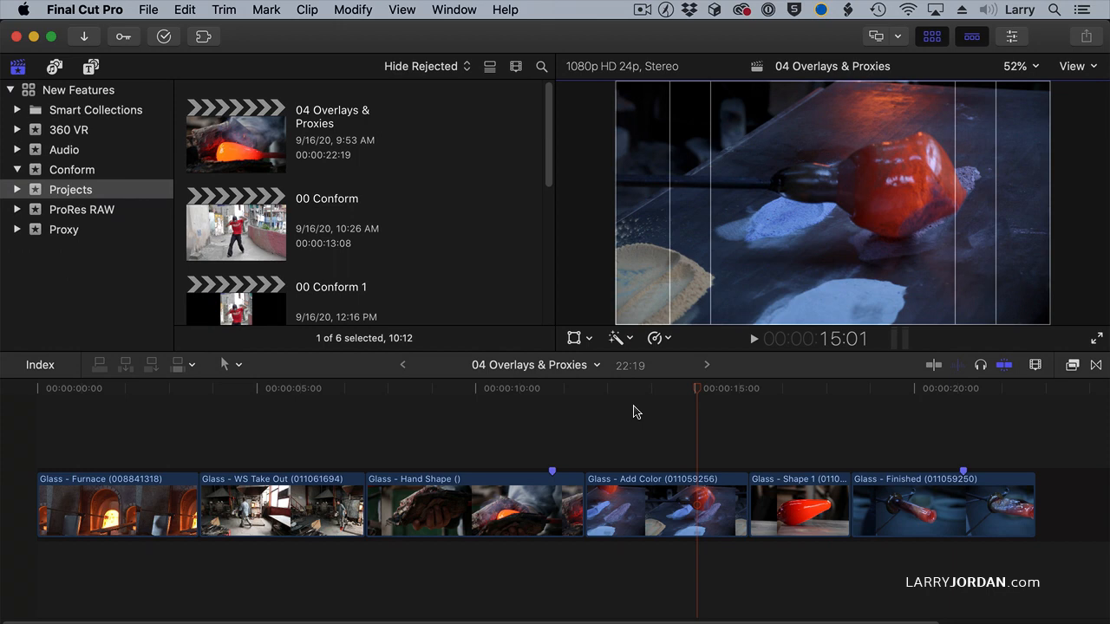
mouse_move(970, 36)
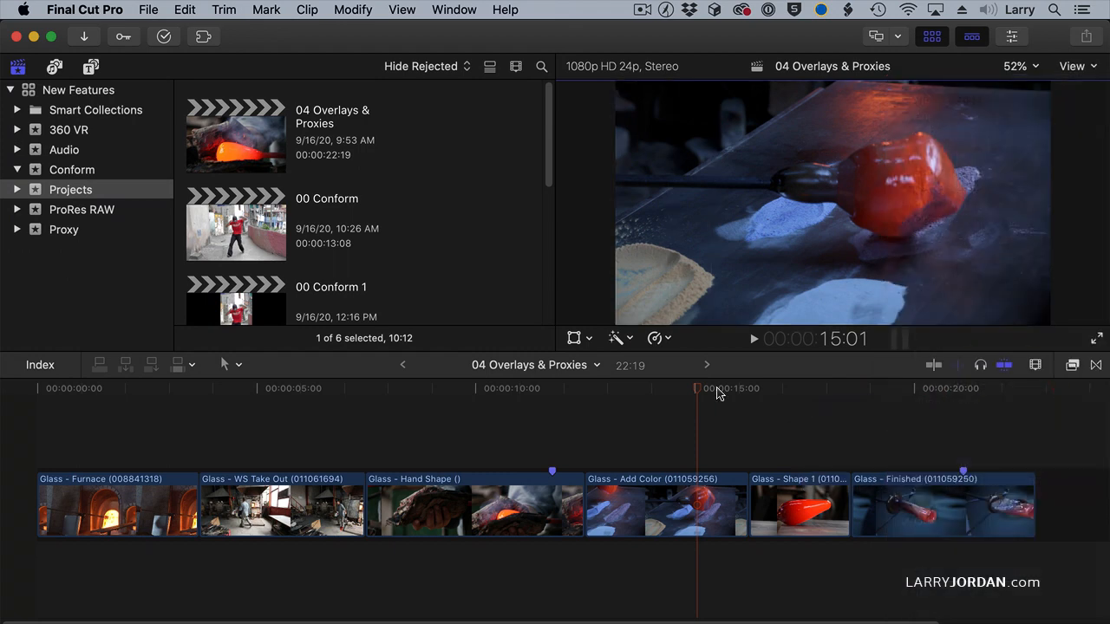
mouse_move(717, 394)
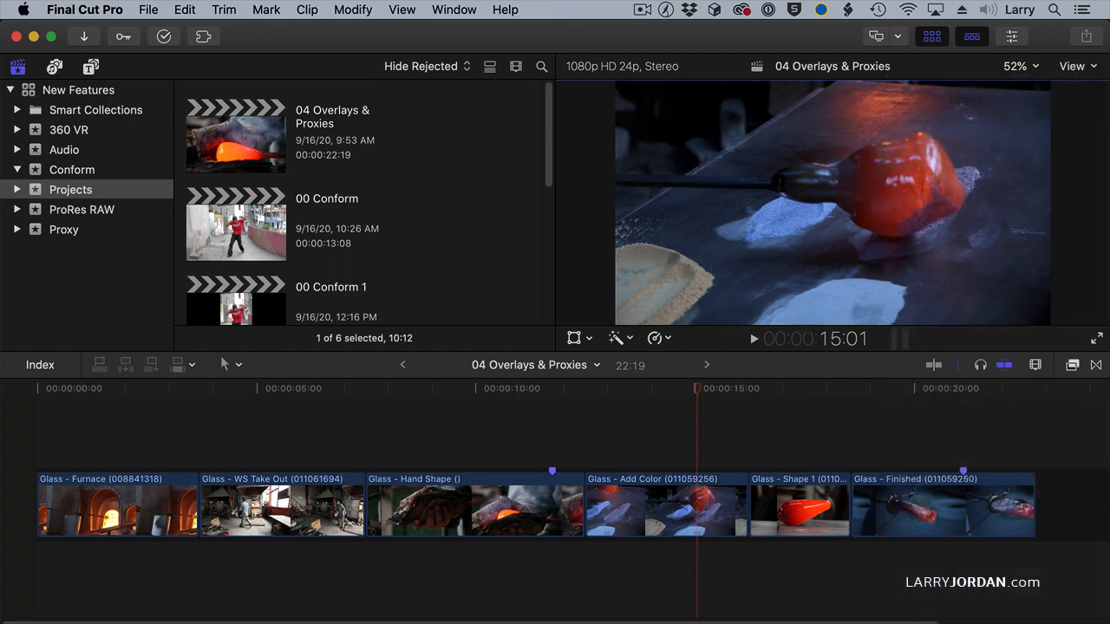